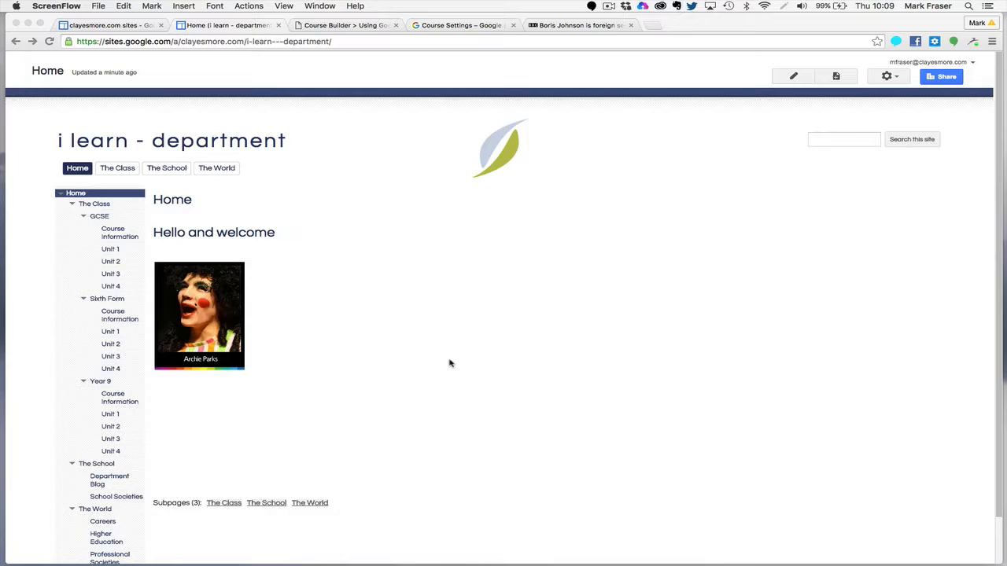
{"action": "mouse_move", "coordinate": [345, 338]}
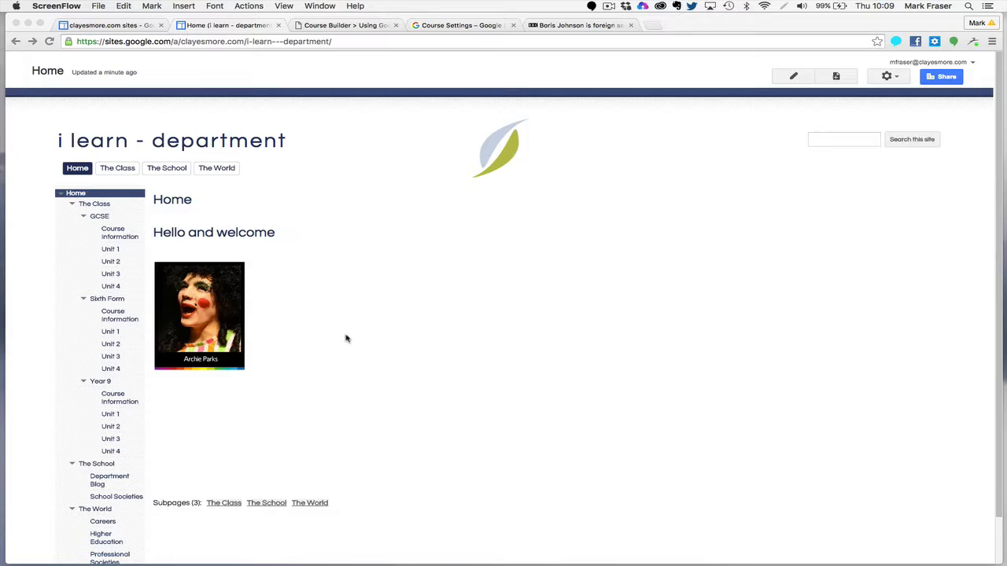
{"action": "mouse_move", "coordinate": [275, 327]}
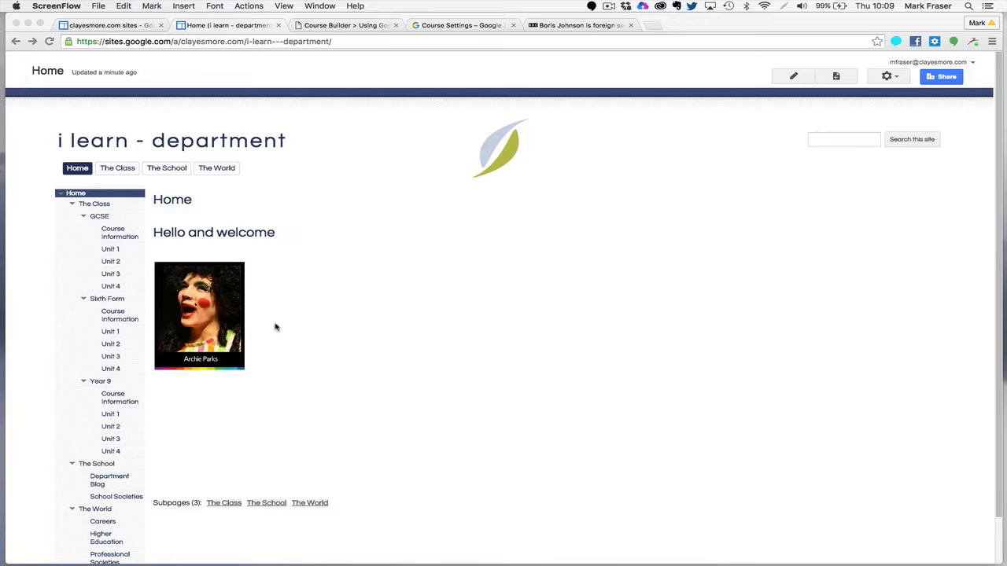
{"action": "left_click", "coordinate": [793, 76]}
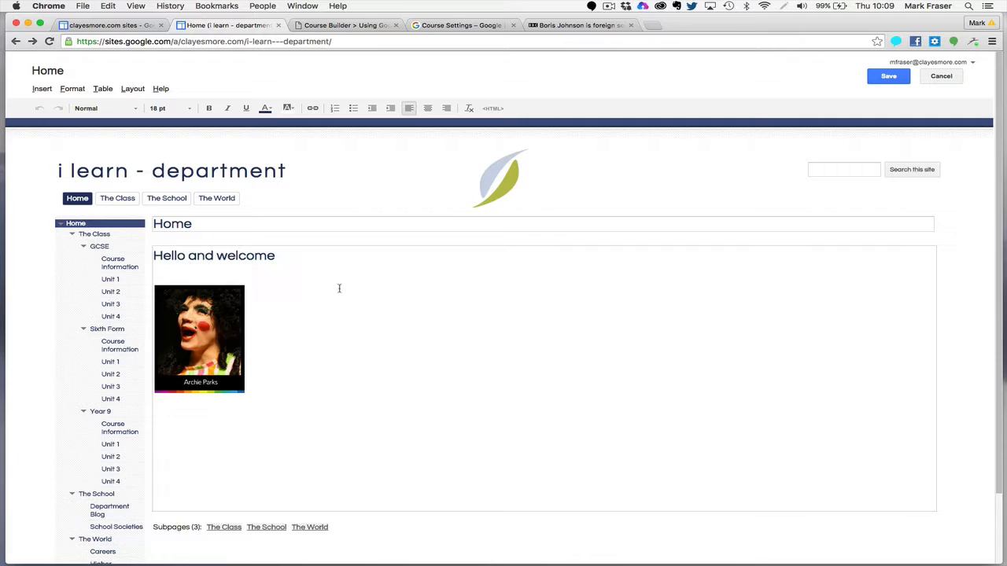
{"action": "left_click", "coordinate": [199, 339]}
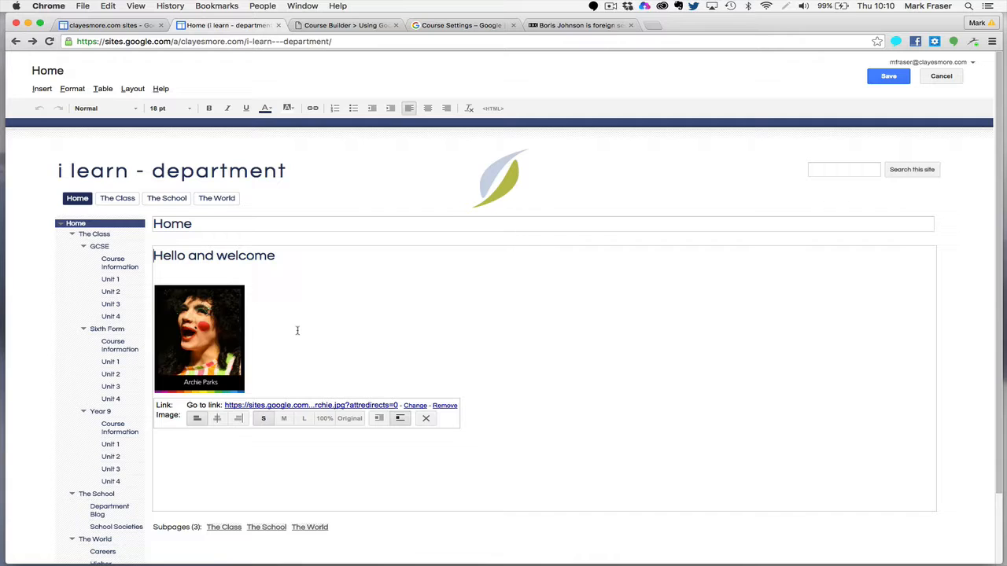
{"action": "left_click", "coordinate": [415, 405]}
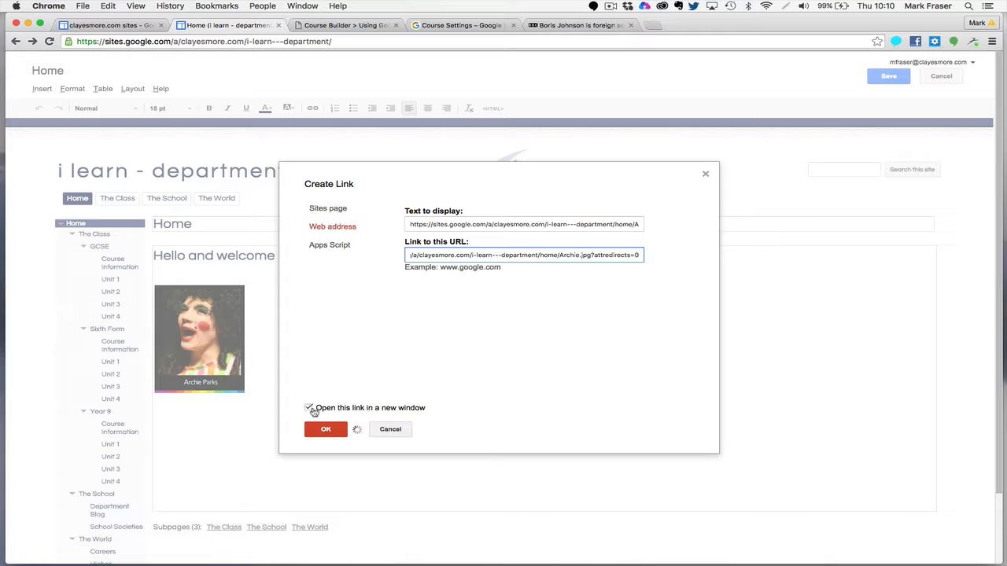
{"action": "left_click", "coordinate": [326, 429]}
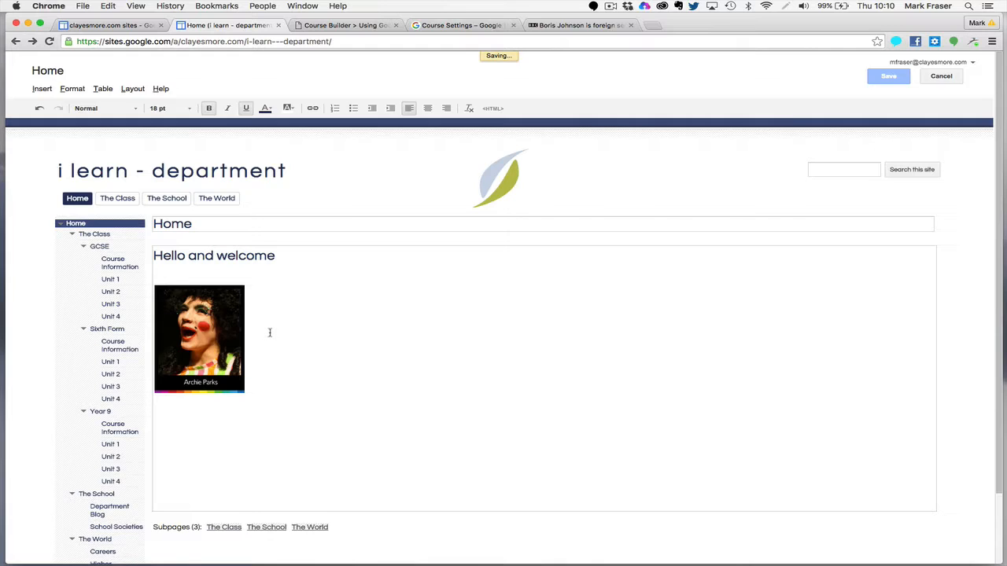
Save the home page, confirm the image opens Archie.jpg in a new tab, and resume editing
{"action": "left_click", "coordinate": [199, 338]}
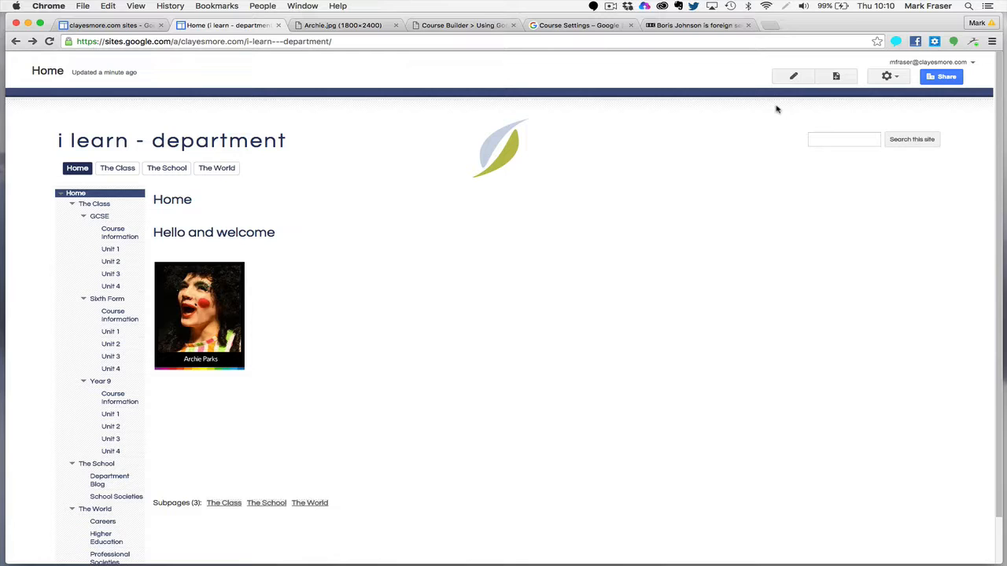
{"action": "left_click", "coordinate": [793, 75]}
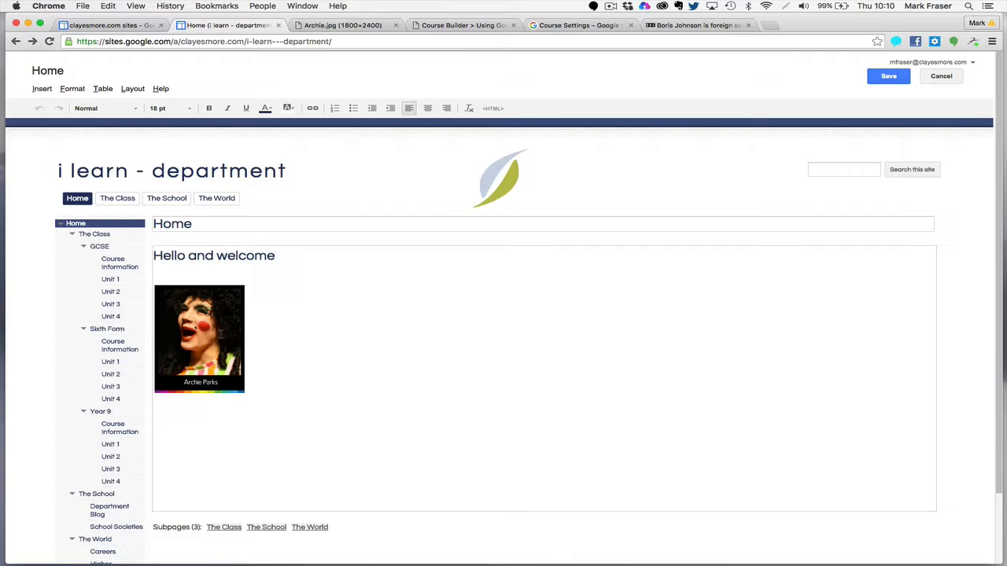
{"action": "left_click", "coordinate": [199, 338]}
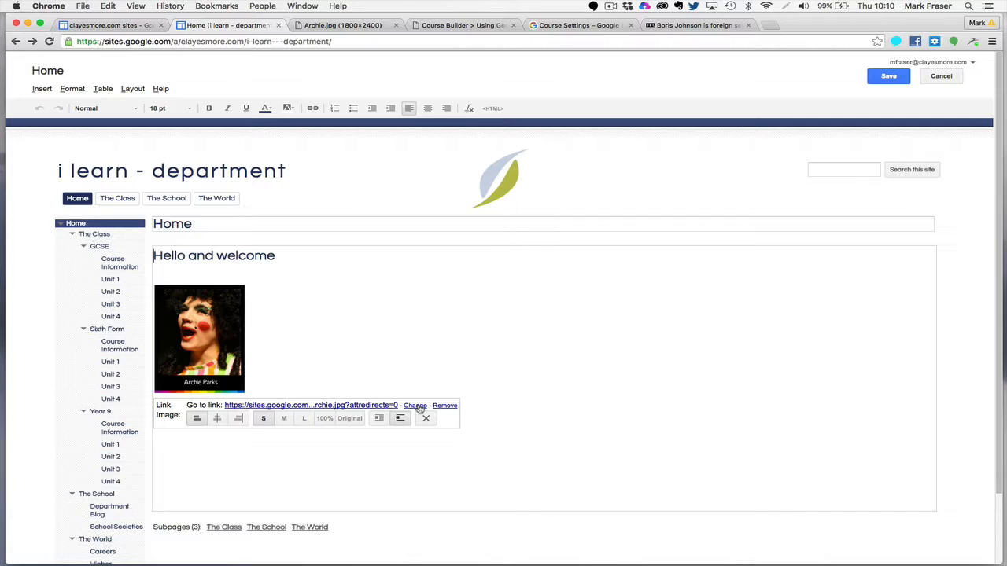
{"action": "left_click", "coordinate": [415, 405]}
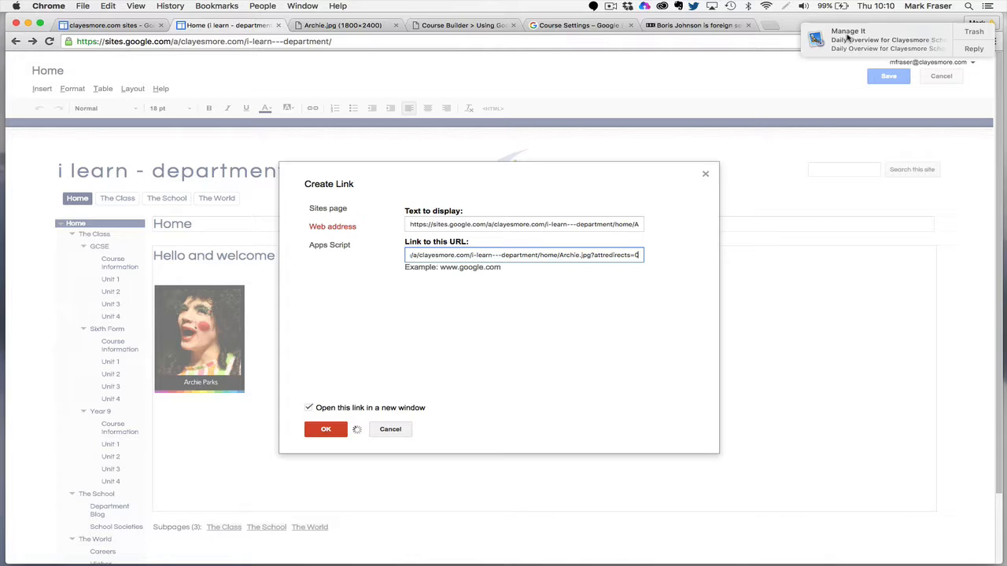
{"action": "left_click", "coordinate": [696, 24]}
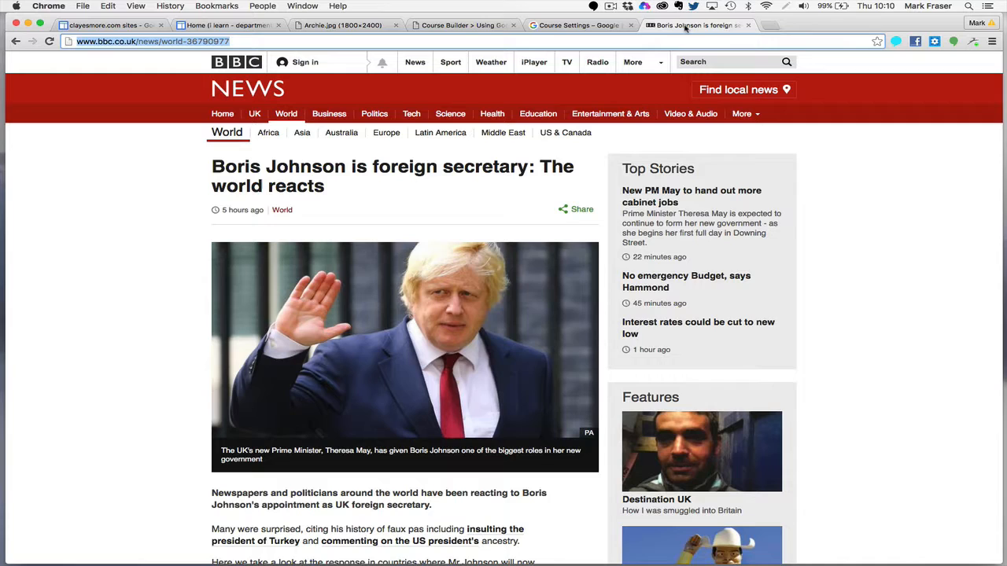
{"action": "mouse_move", "coordinate": [192, 154]}
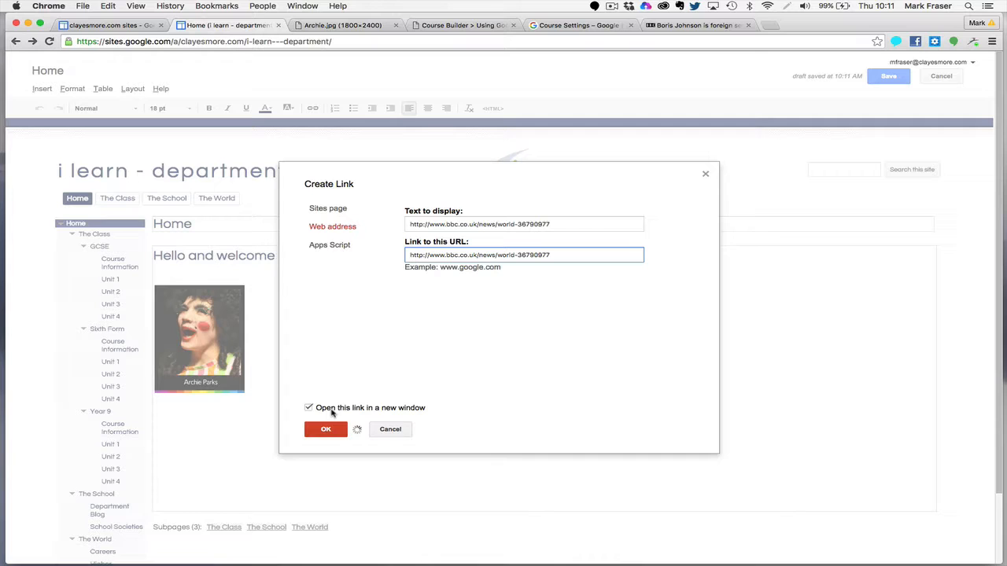
Link the Archie Parks image to the BBC News article URL, keeping new-window on, and save
{"action": "left_click", "coordinate": [325, 429]}
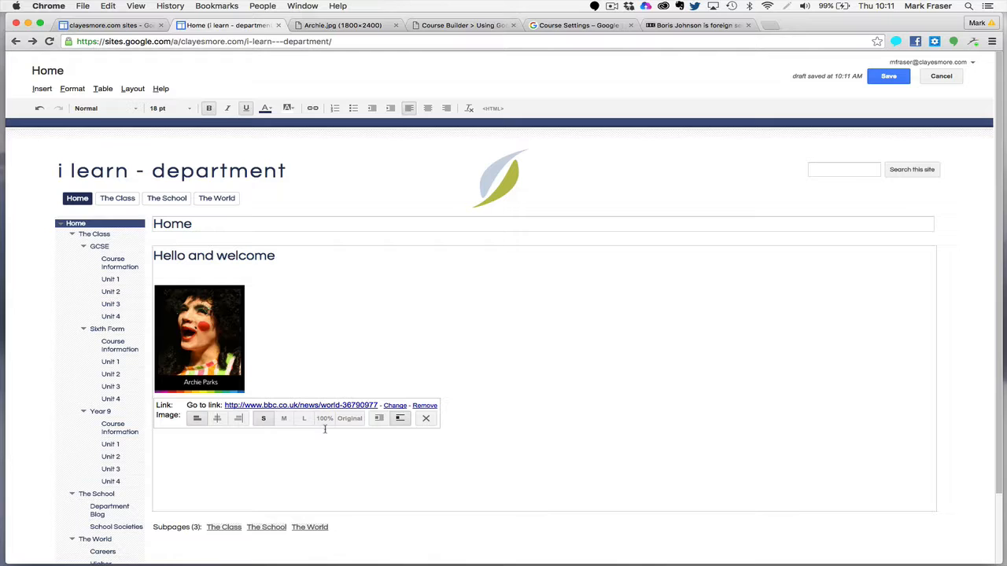
{"action": "left_click", "coordinate": [887, 75]}
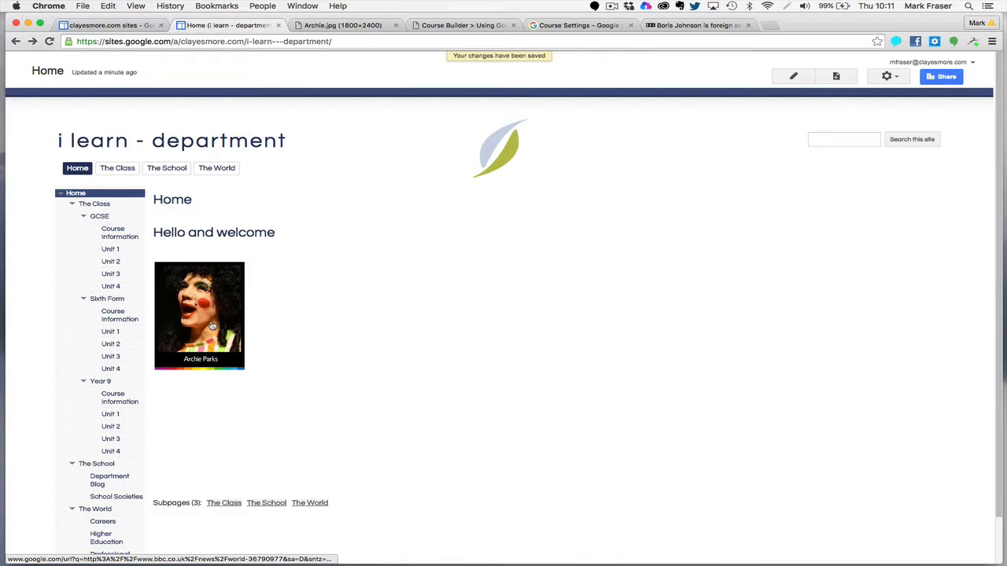